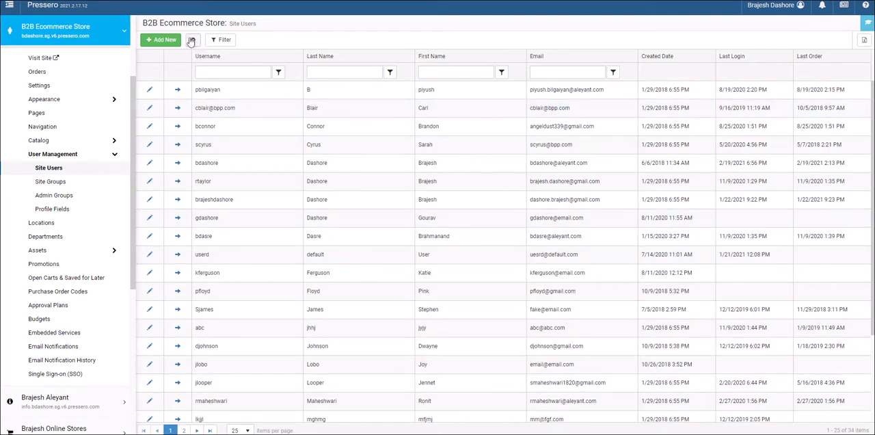
# Reveal the gear menu beside Add New on the Site Users page
pyautogui.click(191, 39)
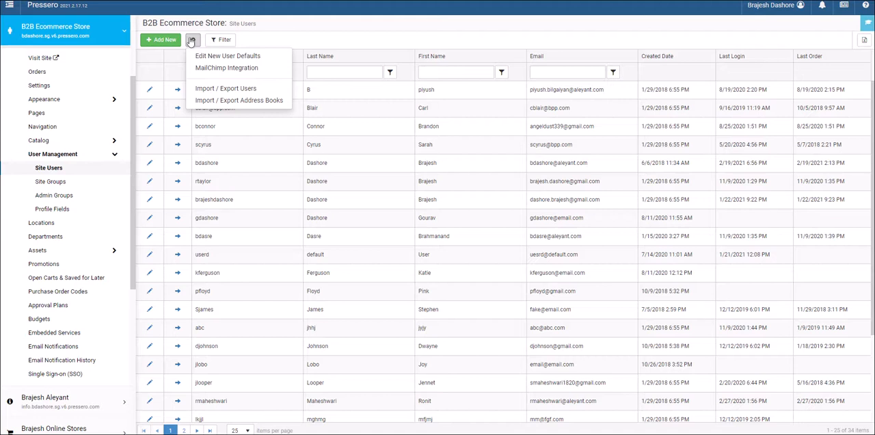
pyautogui.moveTo(224, 84)
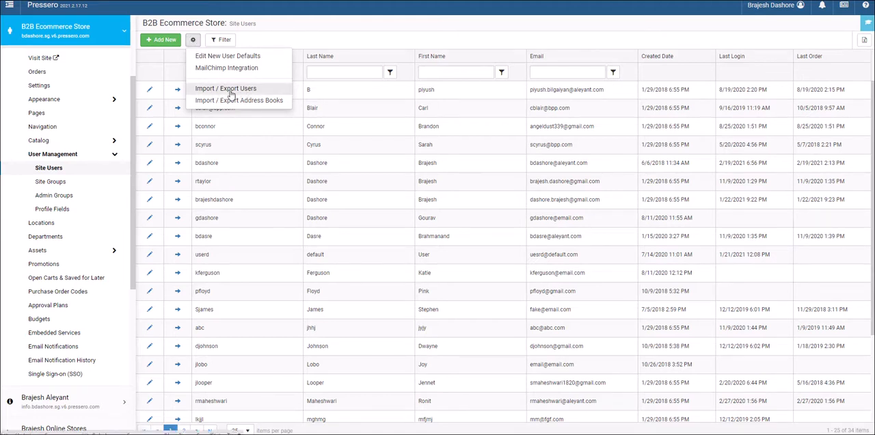
# Open Import / Export Users and export the current site users to a spreadsheet
pyautogui.click(226, 87)
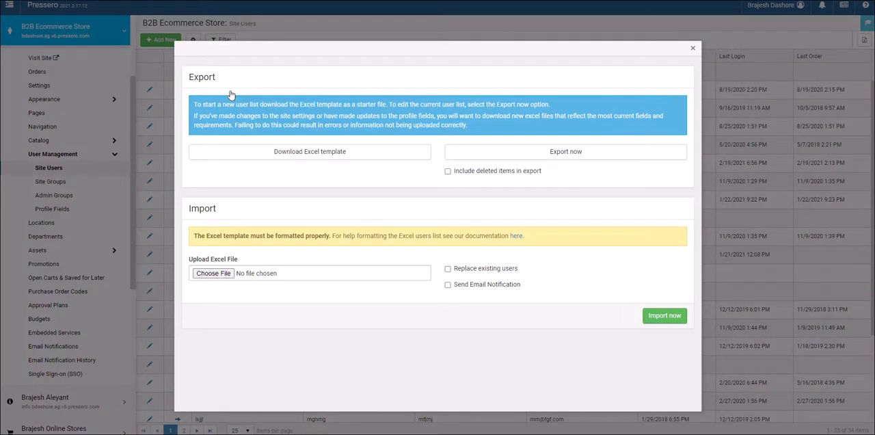
pyautogui.moveTo(582, 168)
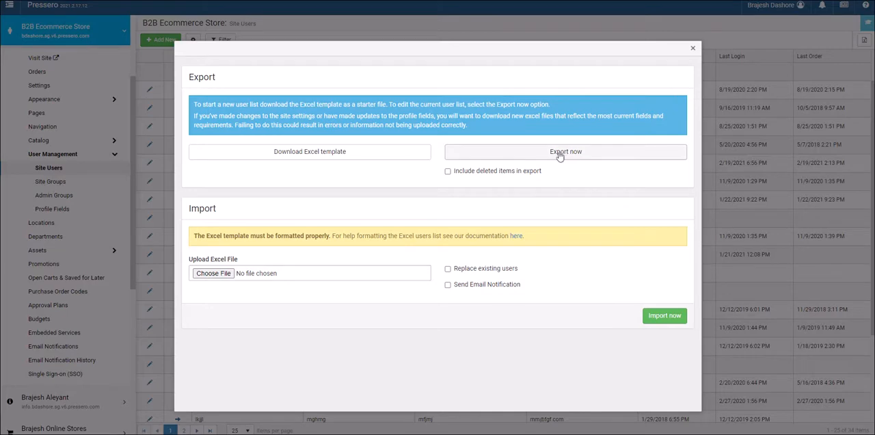
pyautogui.click(566, 150)
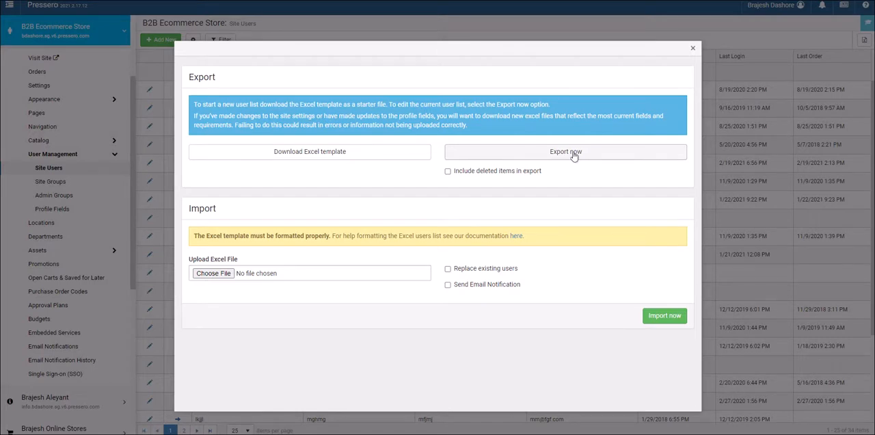
pyautogui.moveTo(519, 212)
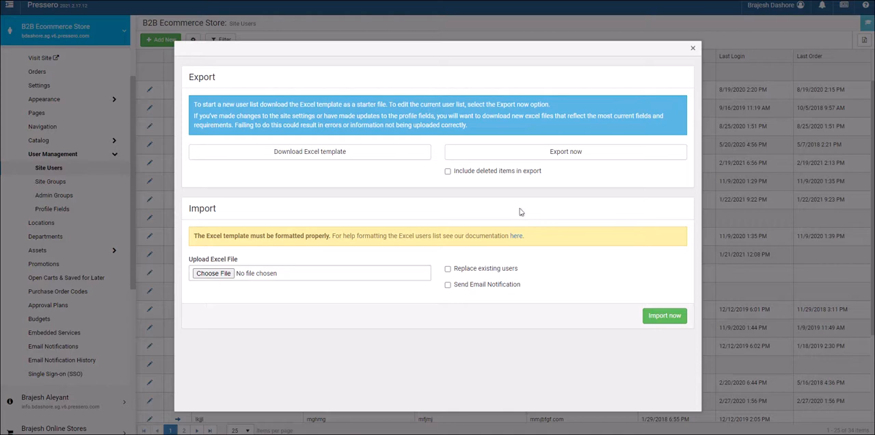
pyautogui.moveTo(392, 7)
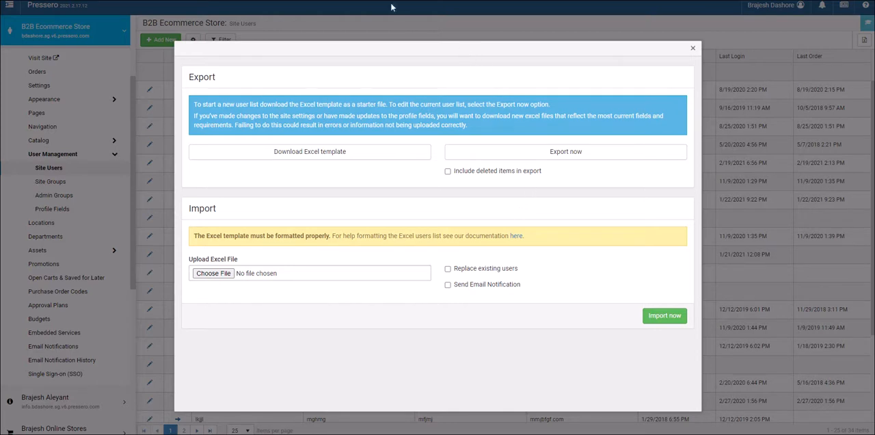
# Go to User Management > Profile Fields and review the signup prompts, including custom fields
pyautogui.click(52, 208)
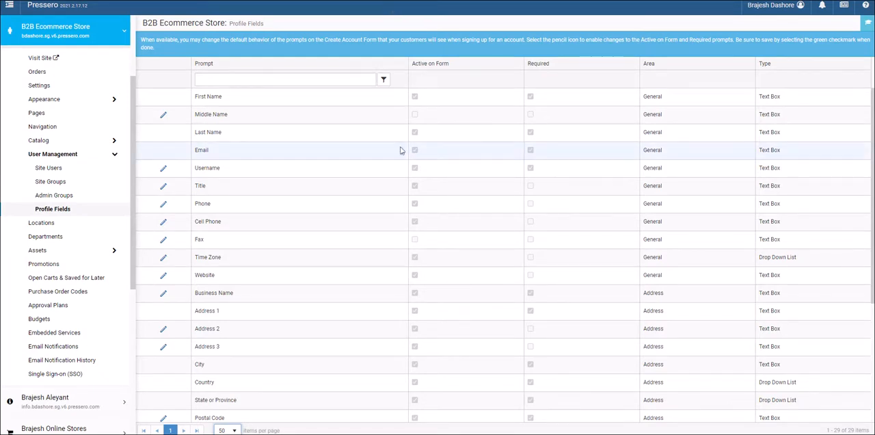
pyautogui.scroll(-3)
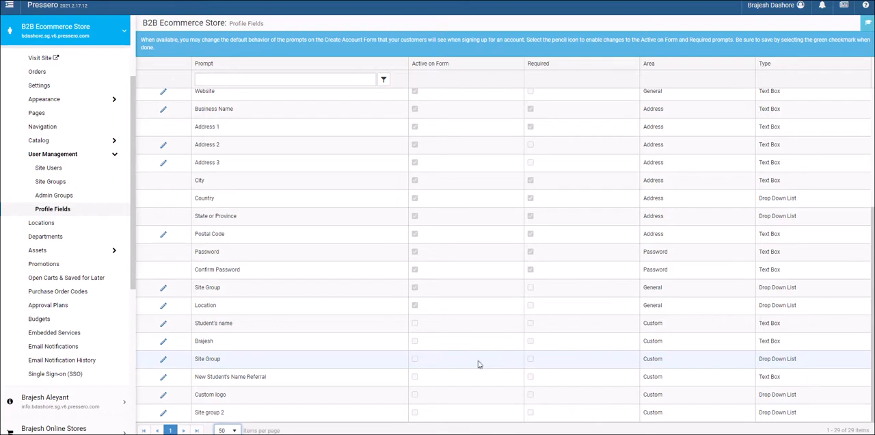
pyautogui.moveTo(462, 361)
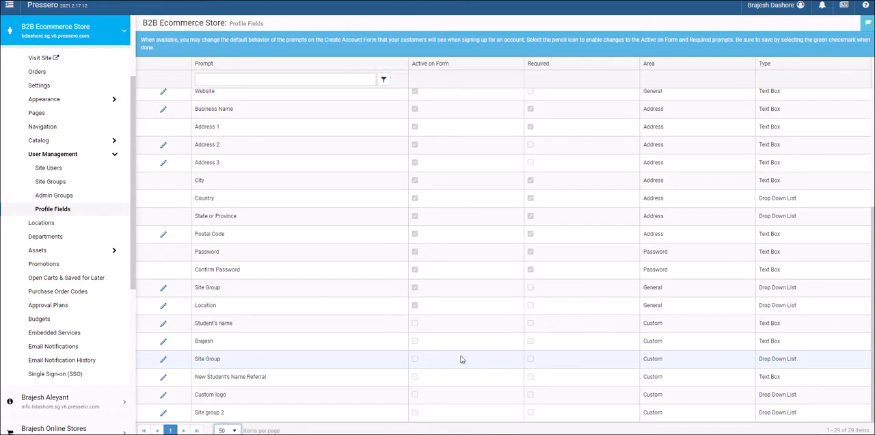
pyautogui.moveTo(379, 17)
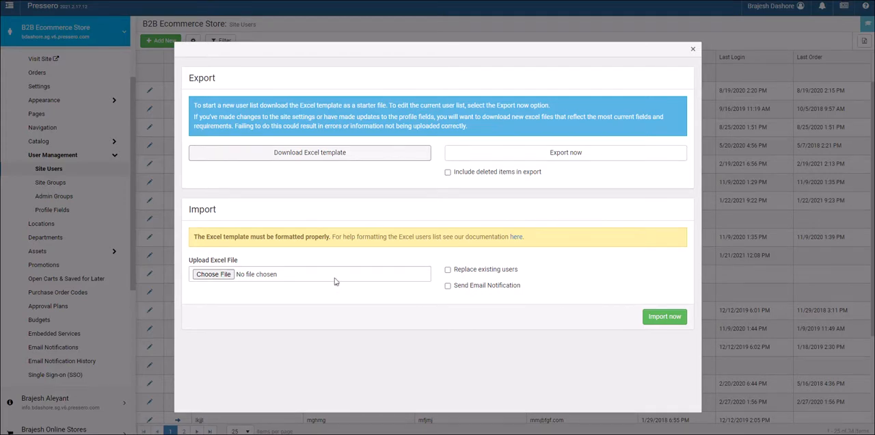
pyautogui.moveTo(279, 188)
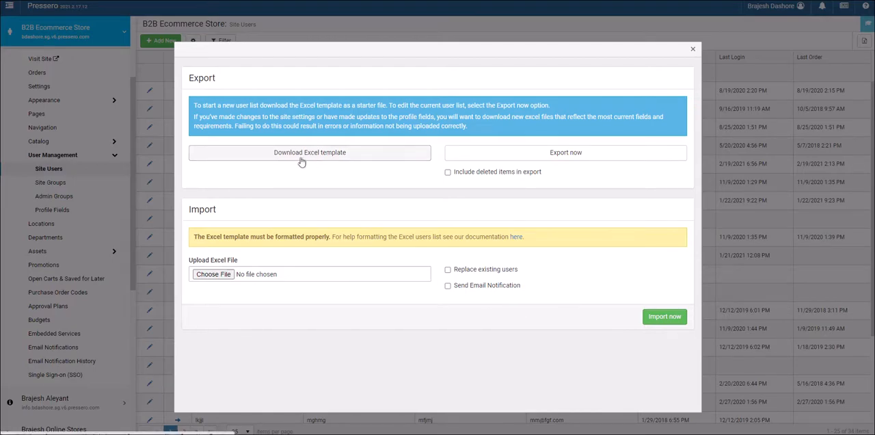
# Download the blank Excel user template from Import / Export Users
pyautogui.click(309, 152)
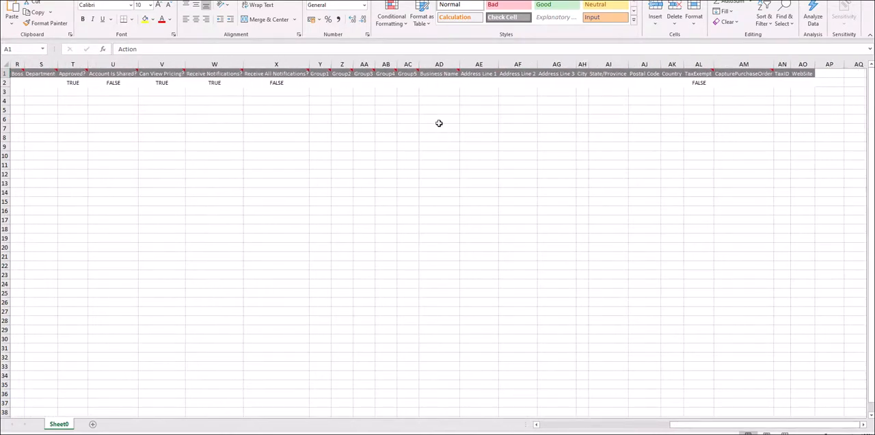
pyautogui.moveTo(439, 74)
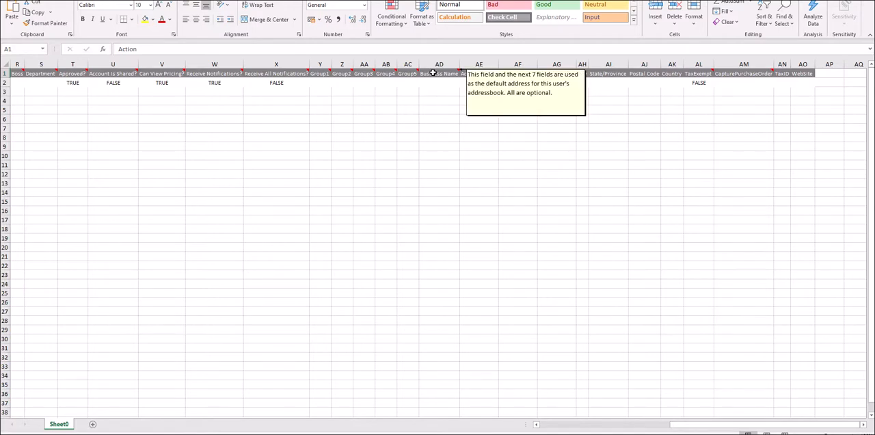
pyautogui.moveTo(429, 107)
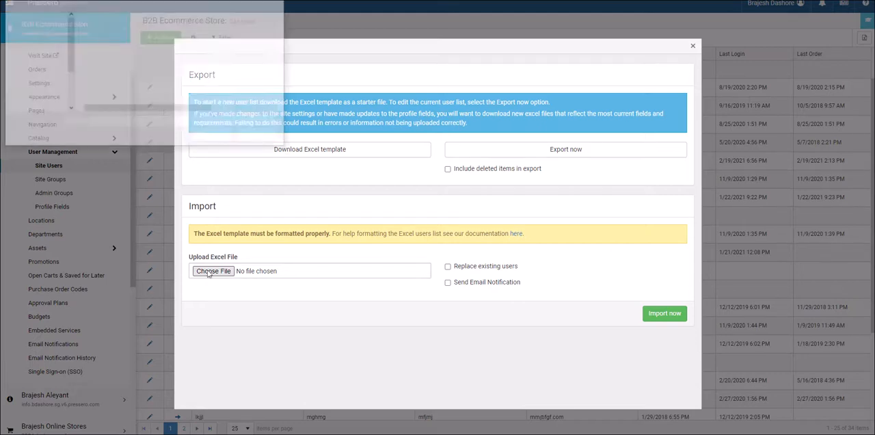
# Choose the latest users .xlsx from Downloads as the file to import
pyautogui.click(213, 271)
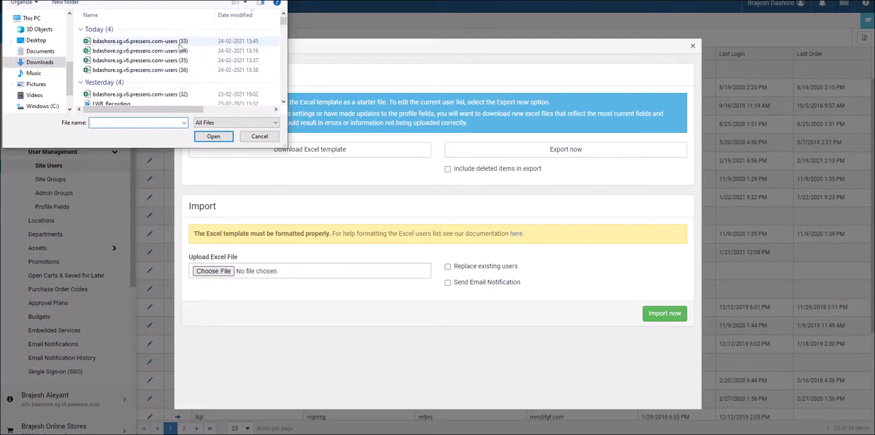
pyautogui.click(140, 39)
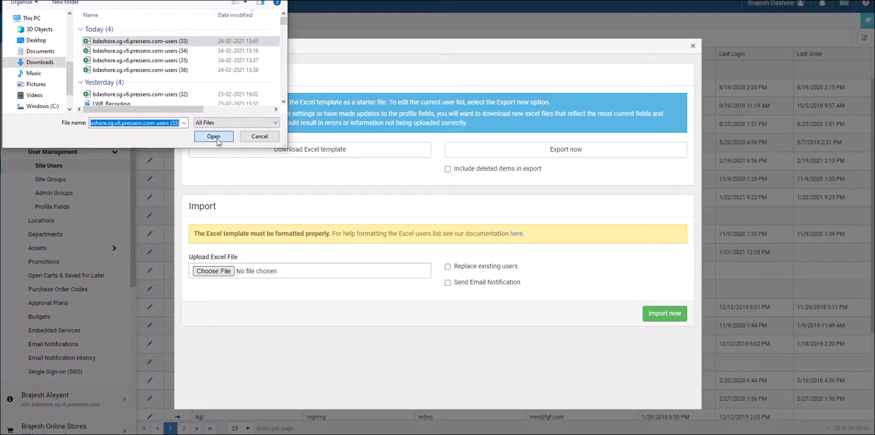
pyautogui.click(214, 137)
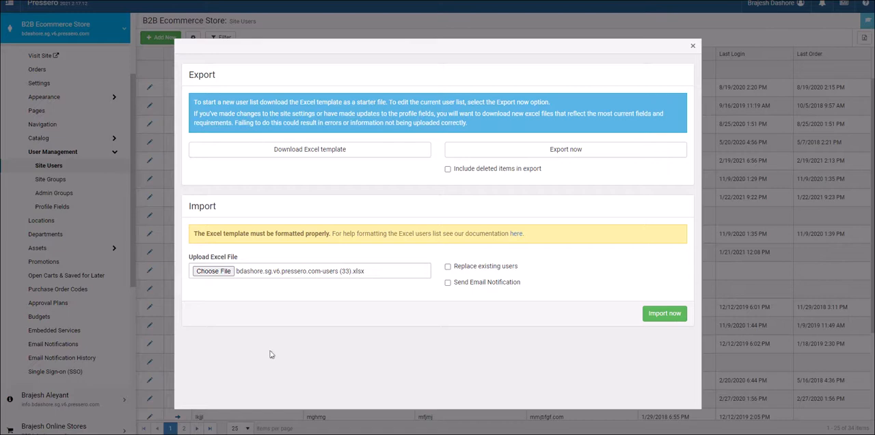
pyautogui.moveTo(465, 354)
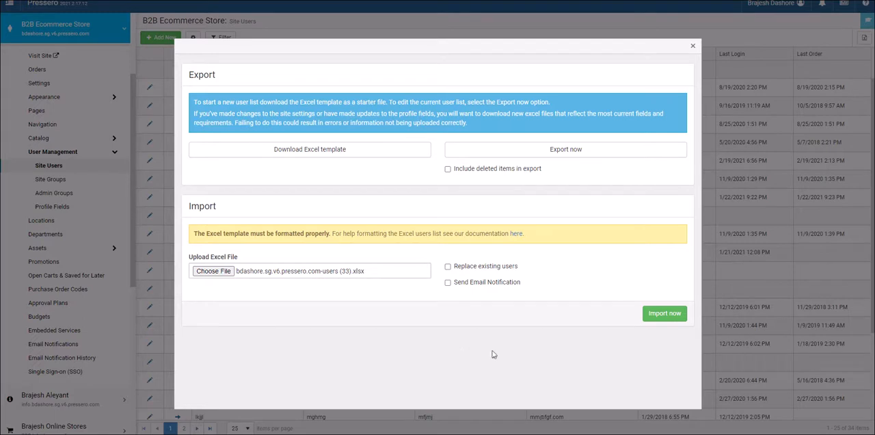
pyautogui.moveTo(485, 295)
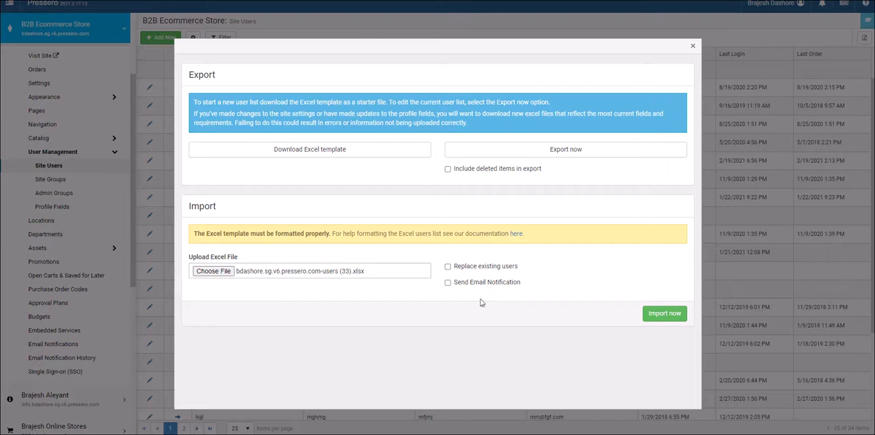
pyautogui.moveTo(524, 303)
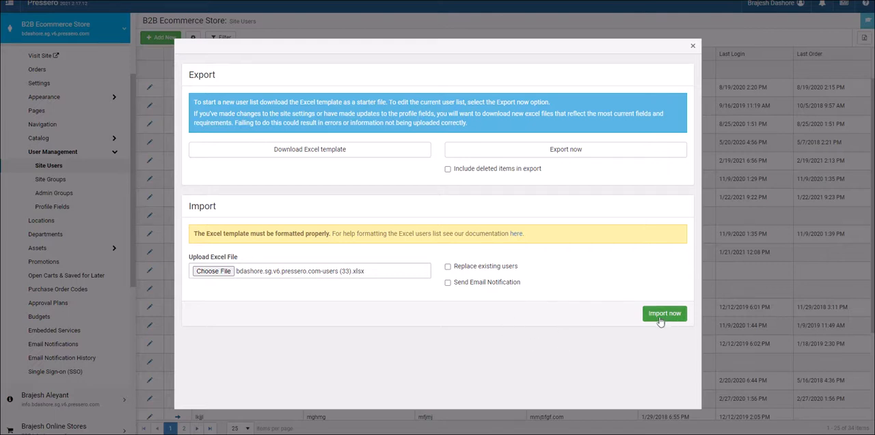
# Import the spreadsheet (one user added, no errors) and return to the refreshed Site Users list
pyautogui.click(664, 313)
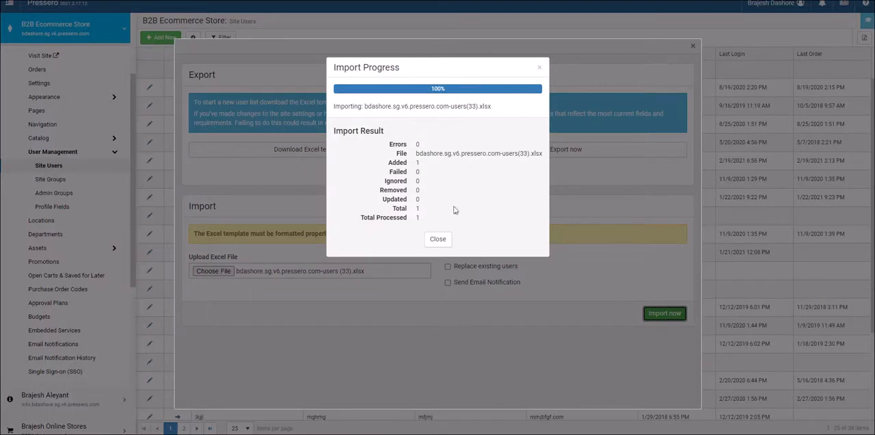
pyautogui.click(437, 238)
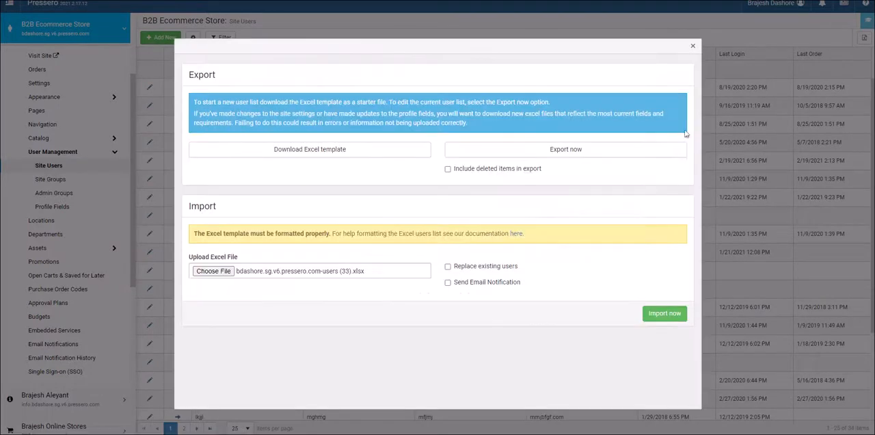
pyautogui.click(692, 47)
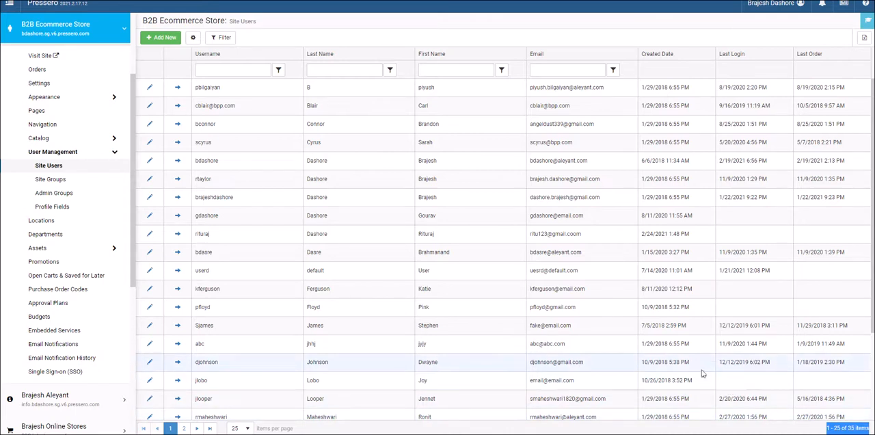
pyautogui.moveTo(694, 431)
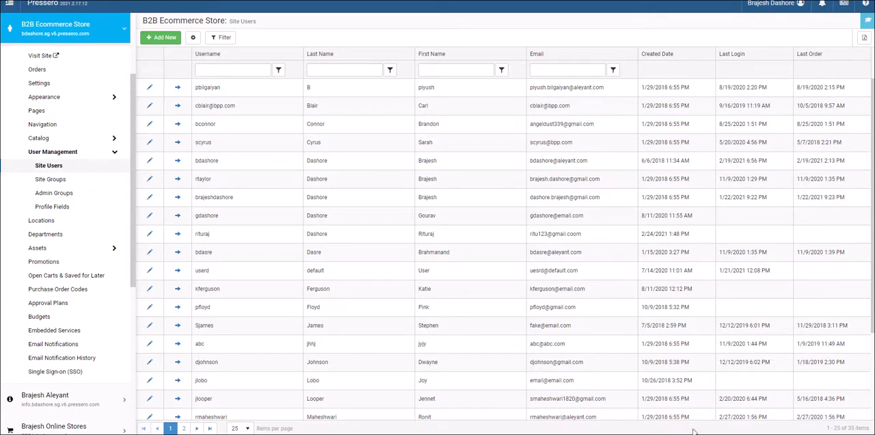
pyautogui.moveTo(610, 289)
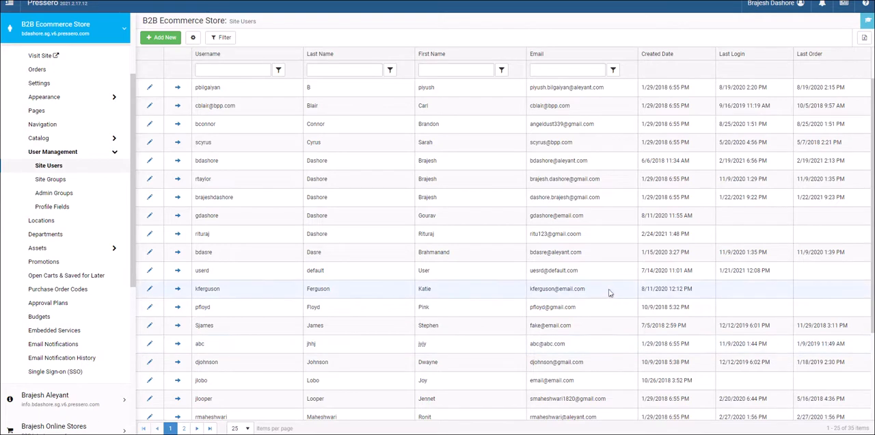